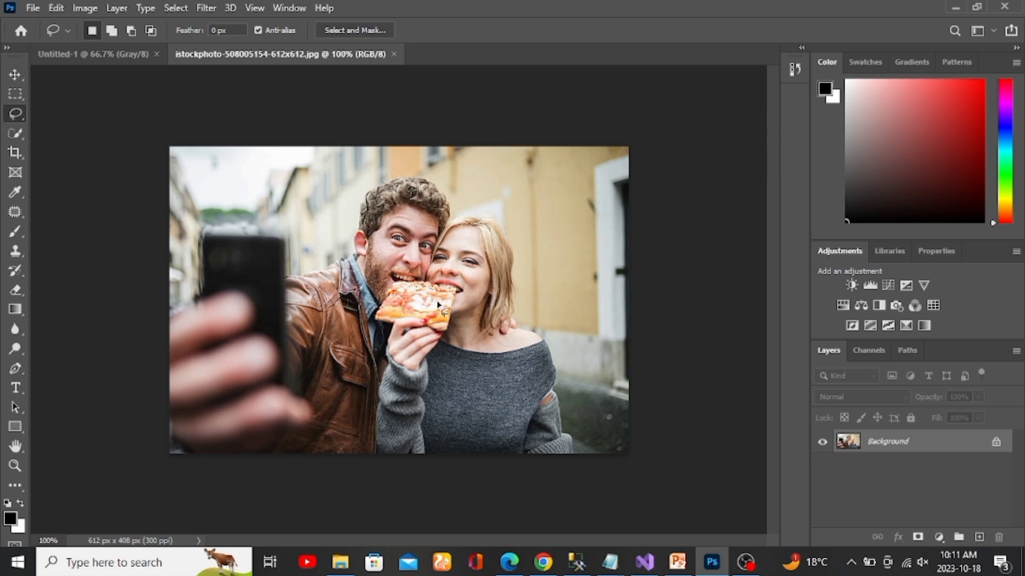
{"action": "mouse_move", "coordinate": [420, 319]}
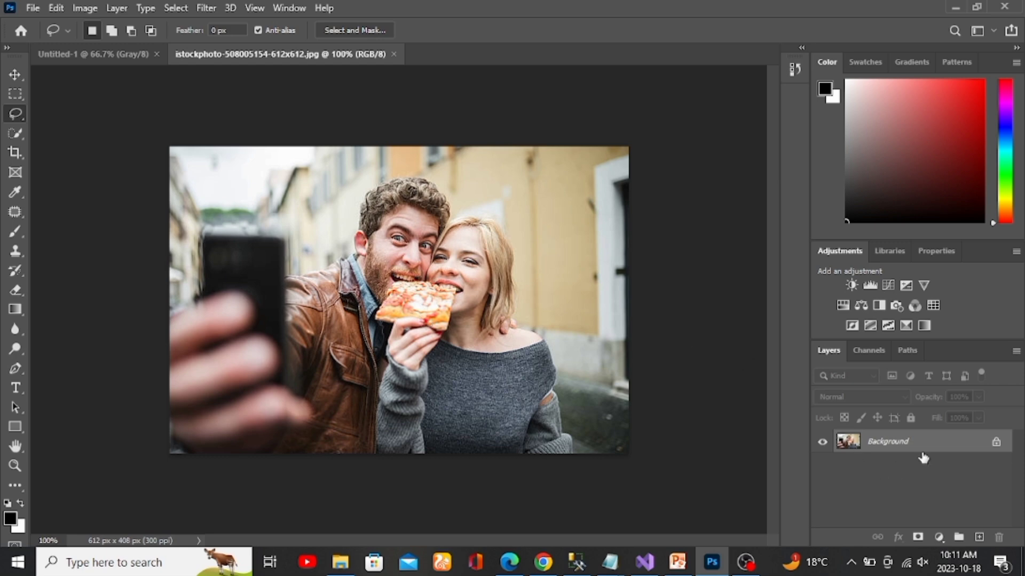
{"action": "mouse_move", "coordinate": [327, 252]}
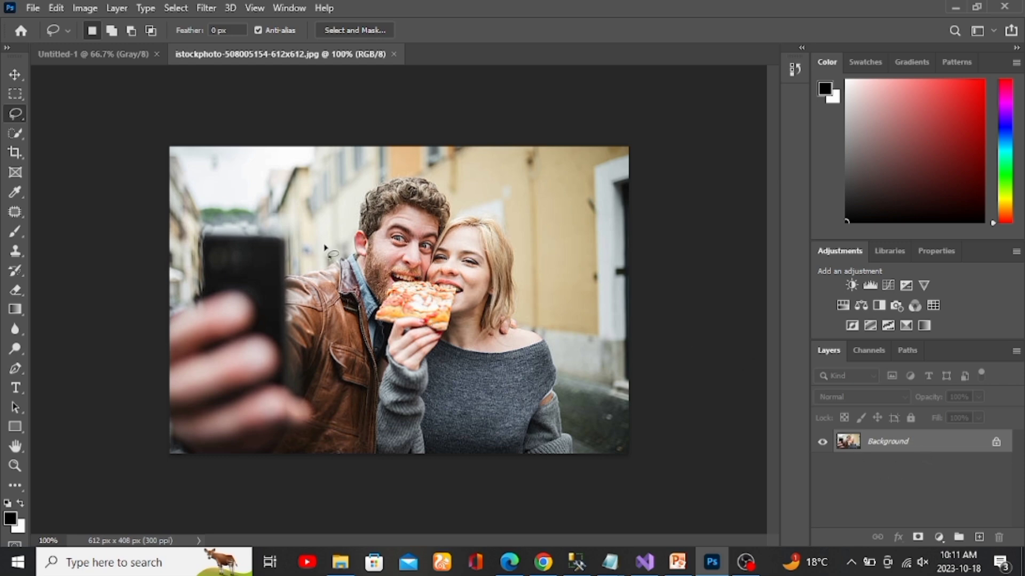
Step: Launch the Camera Raw Filter from the Filter menu on the pizza photo
{"action": "left_click", "coordinate": [206, 8]}
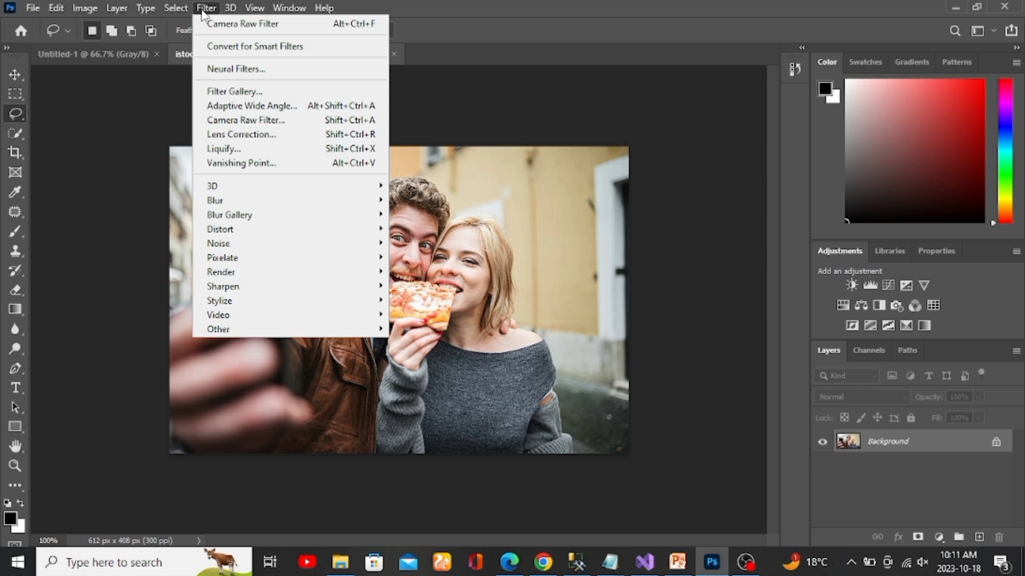
{"action": "left_click", "coordinate": [241, 130]}
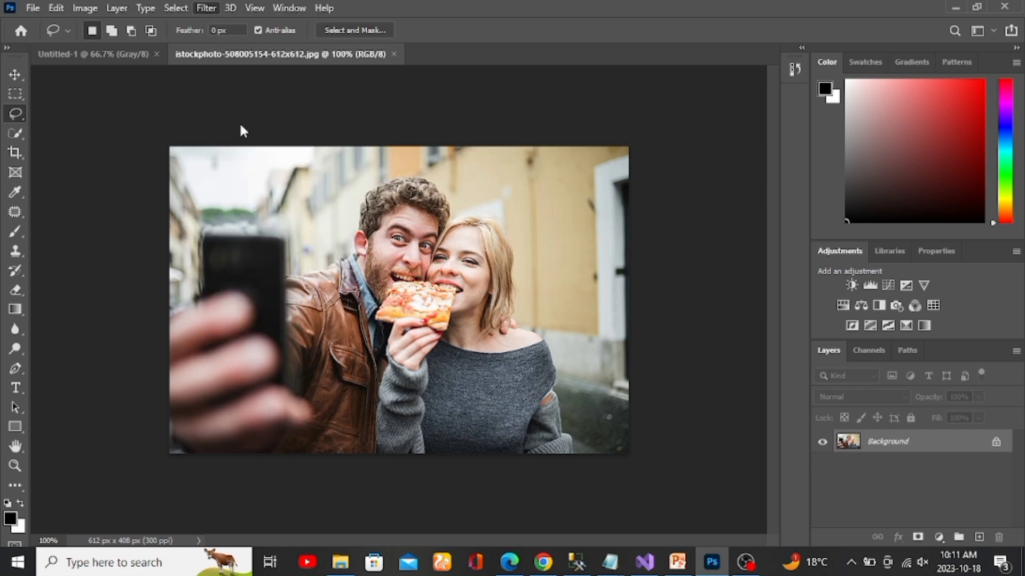
{"action": "left_click", "coordinate": [206, 8]}
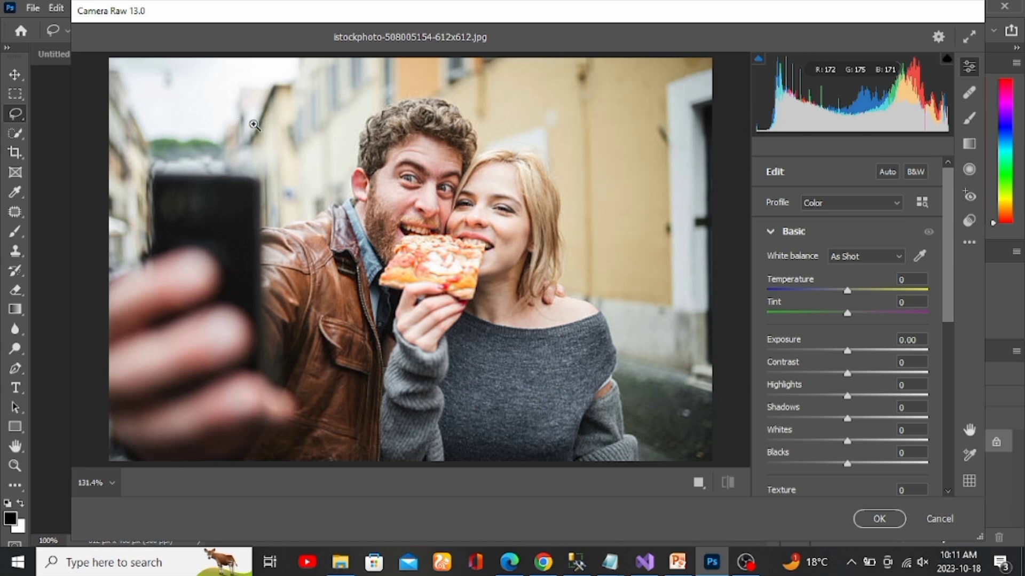
Step: Select the Adjustment Brush at size 4 and lower its feather to 86
{"action": "left_click", "coordinate": [970, 118]}
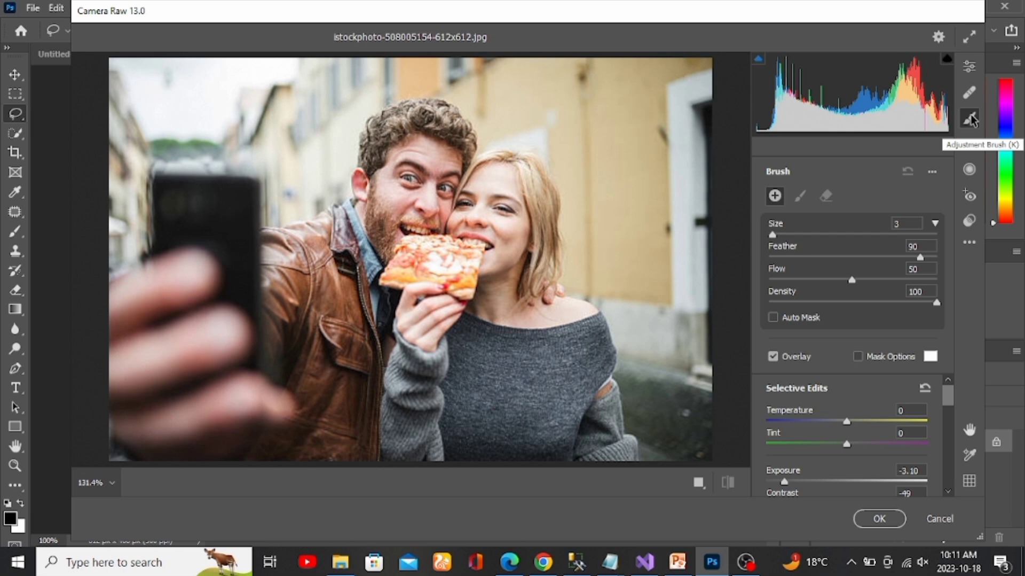
{"action": "mouse_move", "coordinate": [680, 226]}
{"action": "type", "text": "4"}
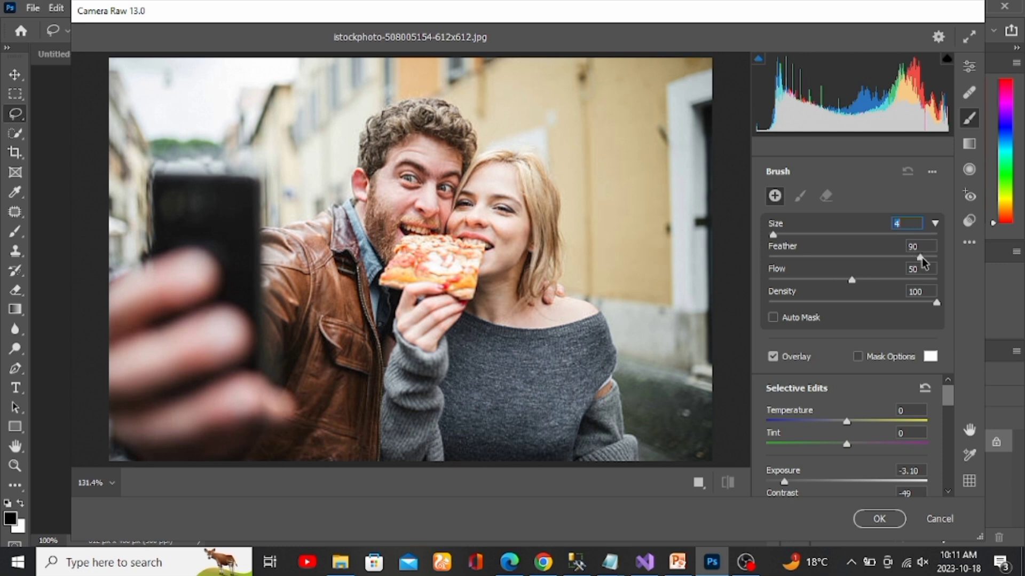
{"action": "left_click", "coordinate": [914, 246]}
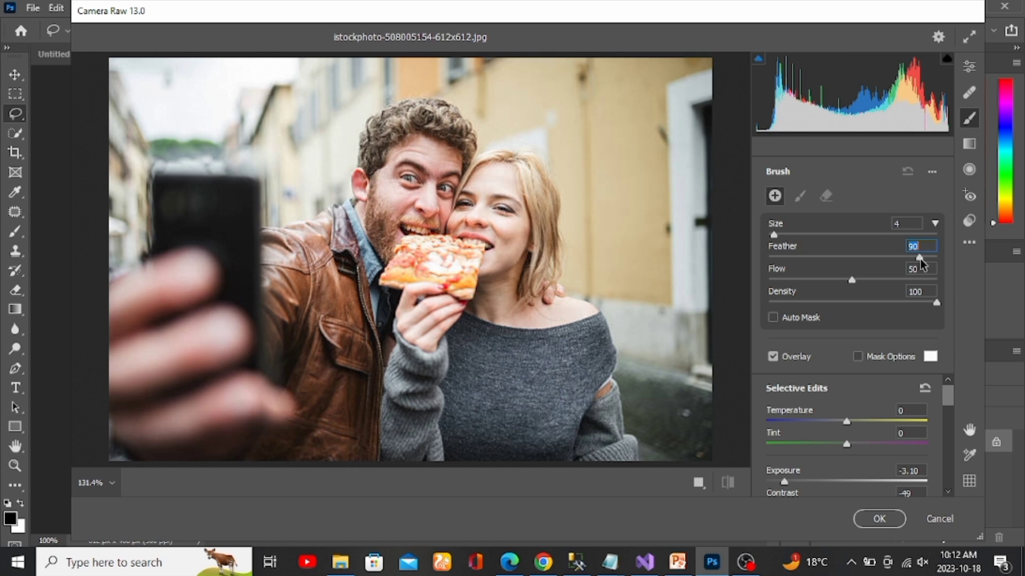
{"action": "left_click_drag", "start_coordinate": [918, 256], "coordinate": [914, 256]}
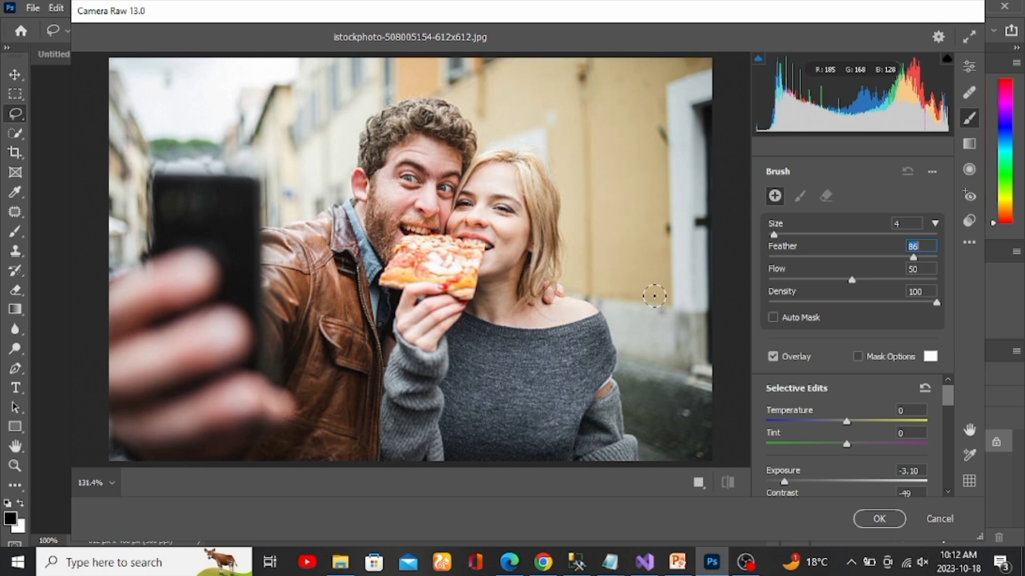
{"action": "mouse_move", "coordinate": [660, 302]}
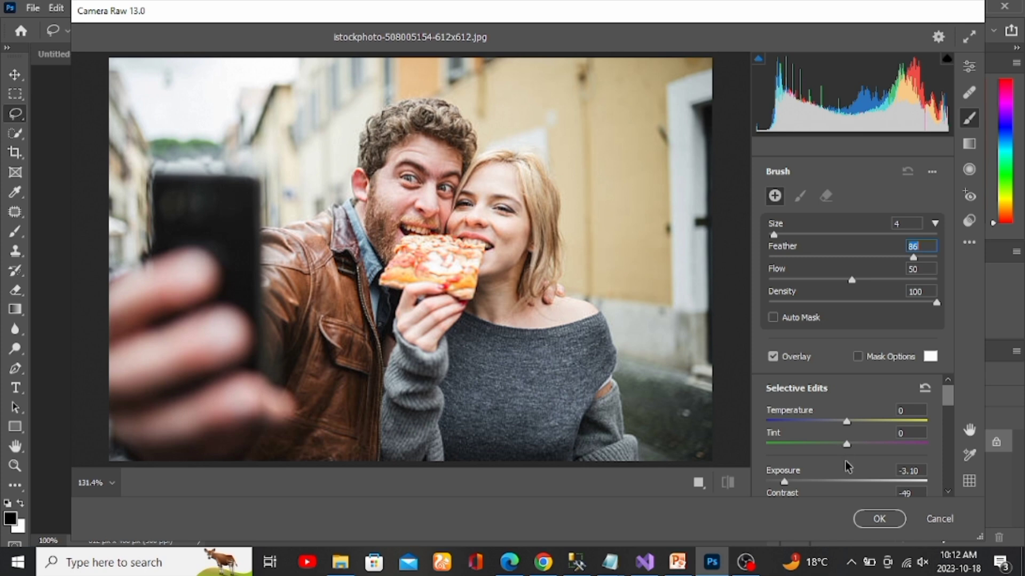
Step: Paint a stronger darkening over the pizza slice, then ease its exposure to -1.40
{"action": "scroll", "scroll_direction": "down", "scroll_amount": 3}
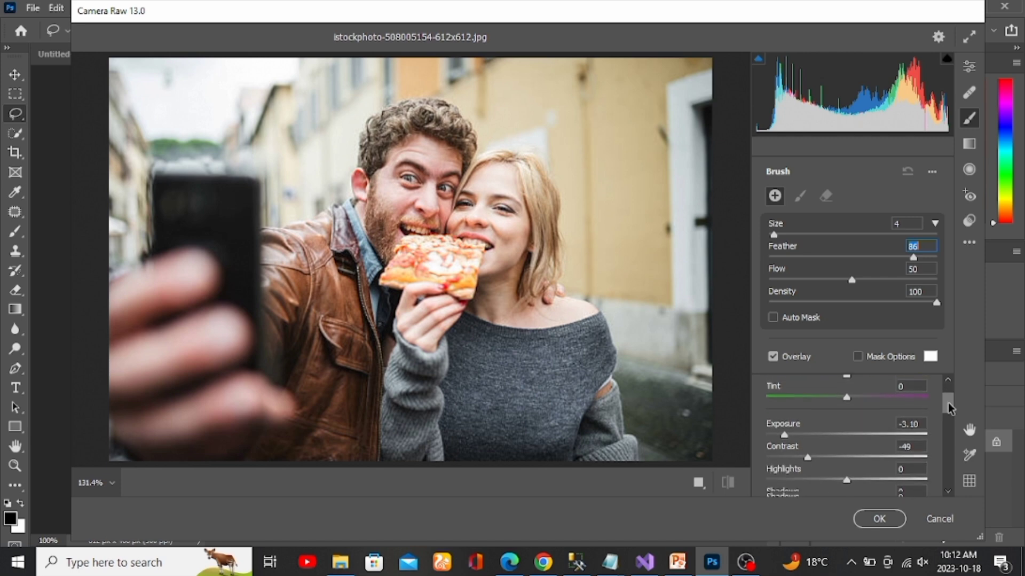
{"action": "scroll", "scroll_direction": "down", "scroll_amount": 3}
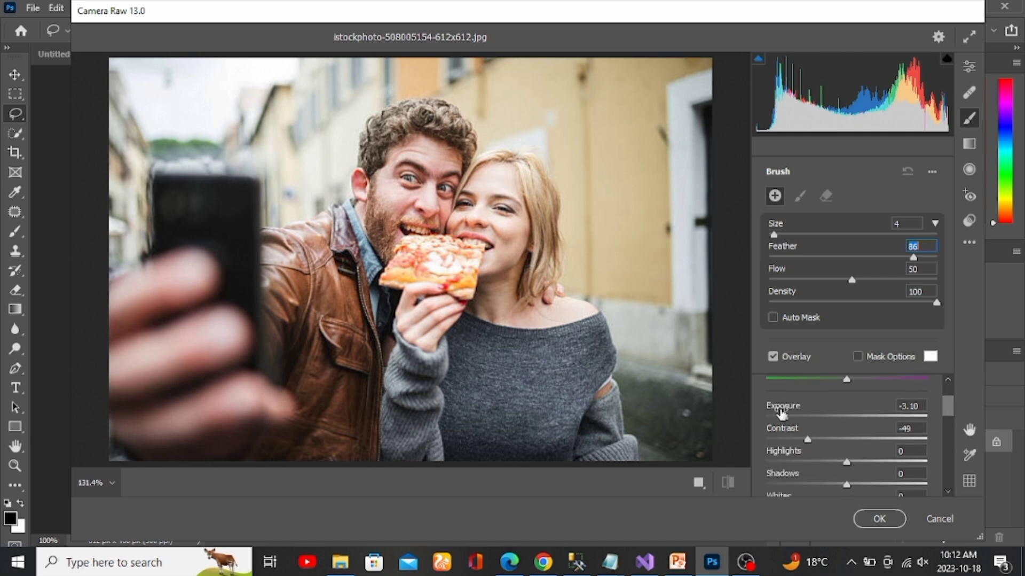
{"action": "left_click", "coordinate": [909, 405]}
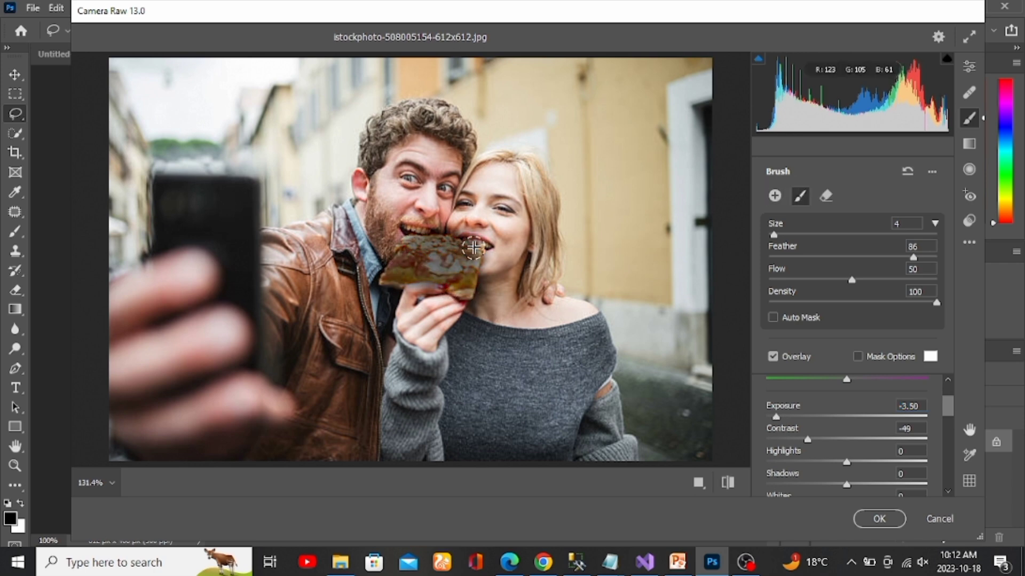
{"action": "left_click_drag", "start_coordinate": [471, 247], "coordinate": [447, 258]}
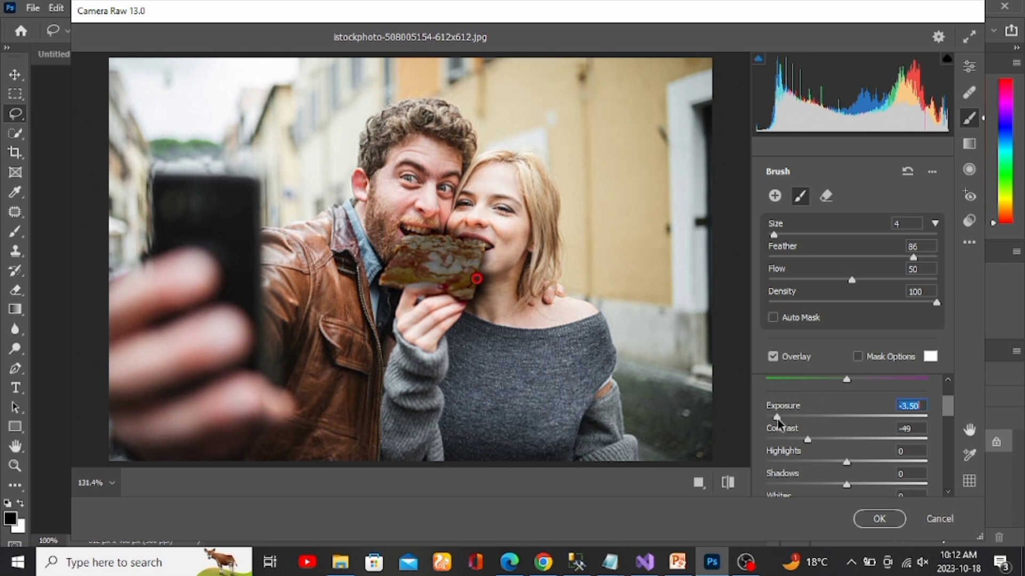
{"action": "left_click_drag", "start_coordinate": [778, 416], "coordinate": [805, 417]}
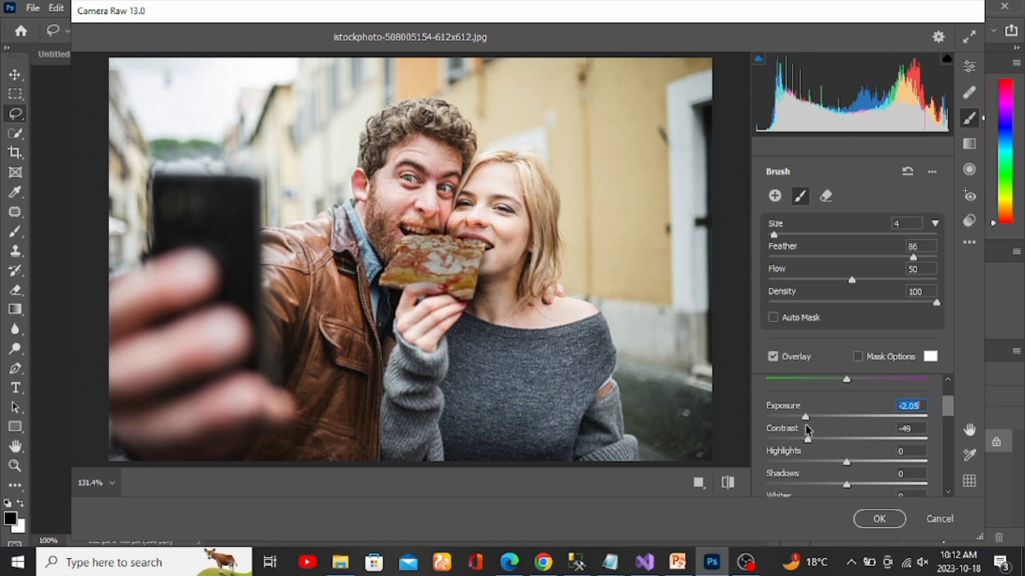
{"action": "left_click_drag", "start_coordinate": [806, 416], "coordinate": [823, 417]}
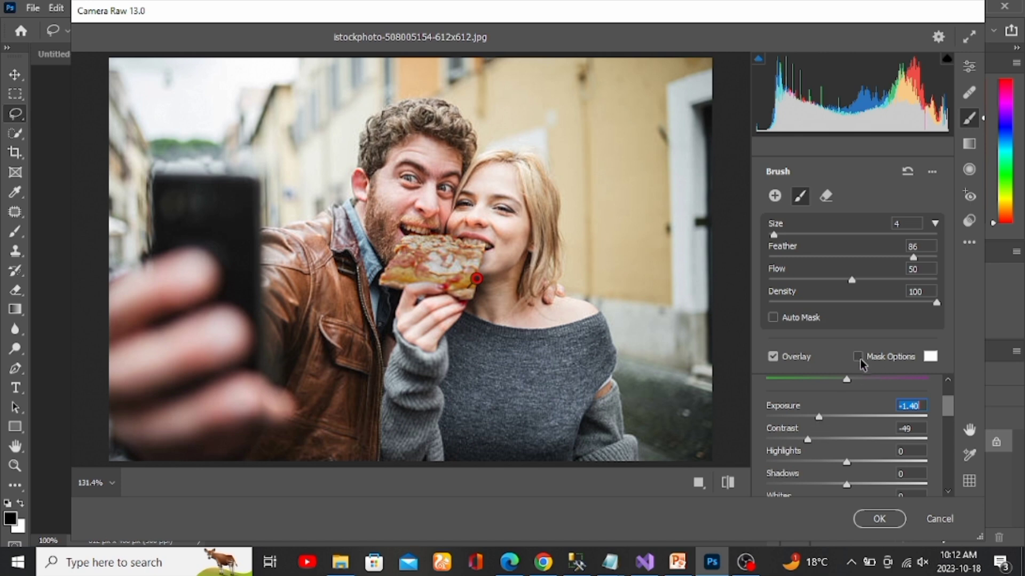
Step: Show the mask and erase spill around the pizza, leaving exposure at -2.00
{"action": "left_click", "coordinate": [859, 355]}
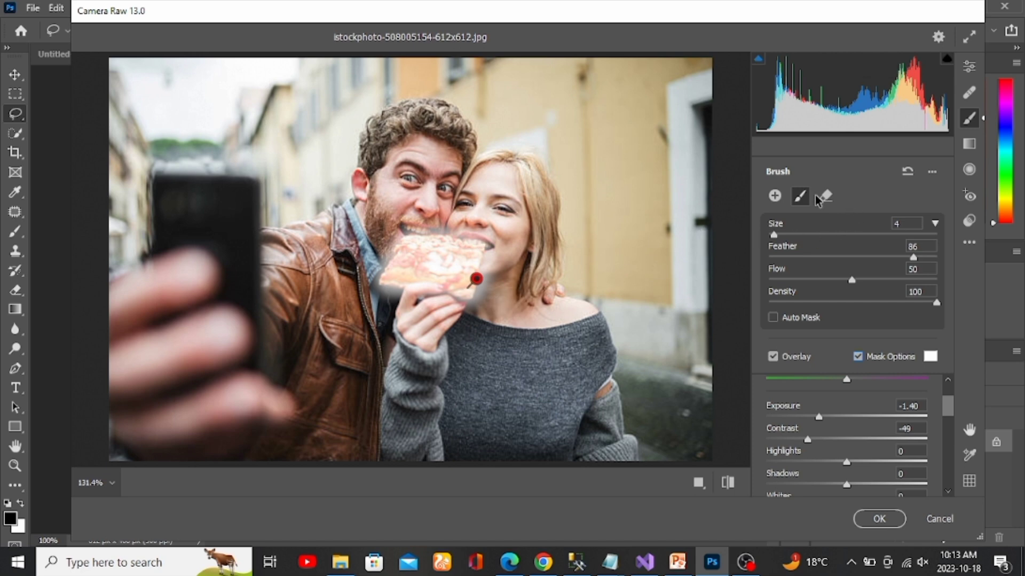
{"action": "left_click", "coordinate": [826, 195]}
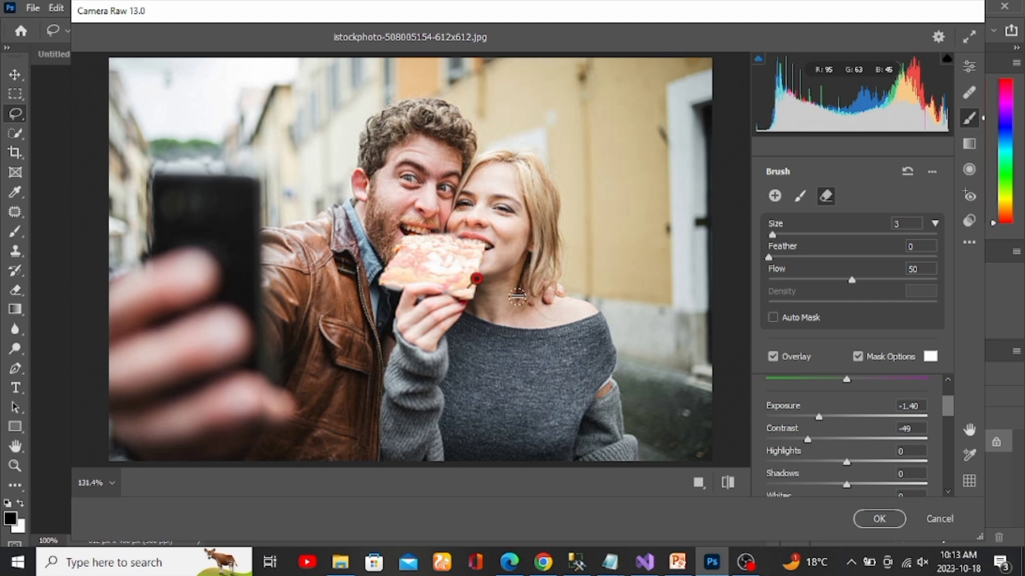
{"action": "left_click_drag", "start_coordinate": [818, 417], "coordinate": [807, 416]}
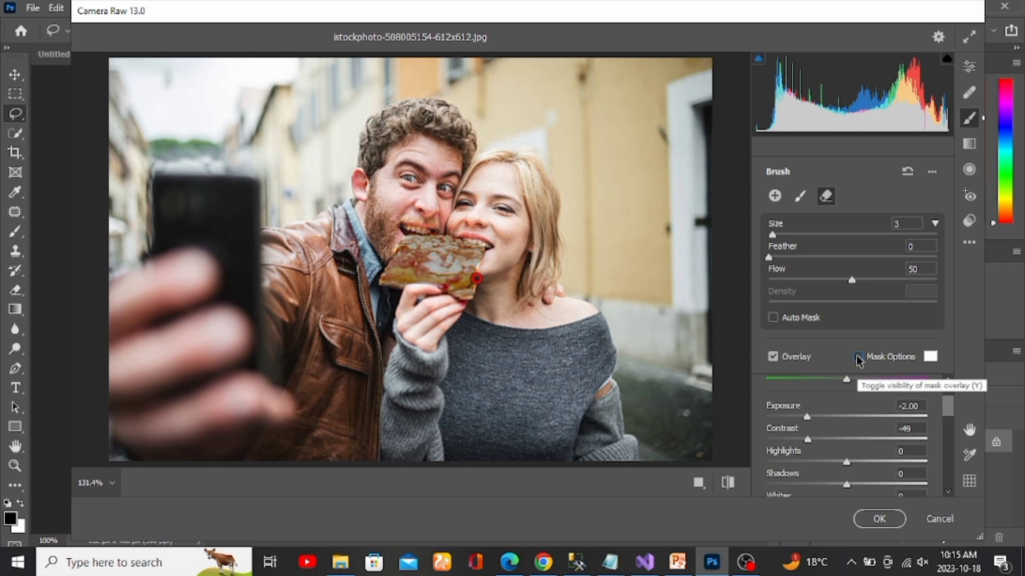
Step: Apply the Camera Raw adjustments with OK, returning to the background-layer photo
{"action": "left_click", "coordinate": [879, 518]}
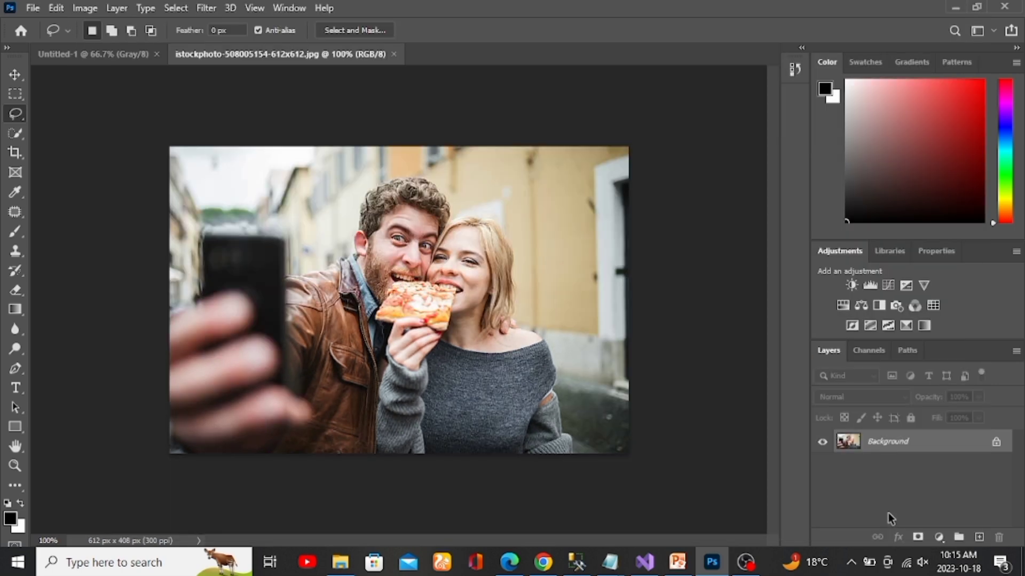